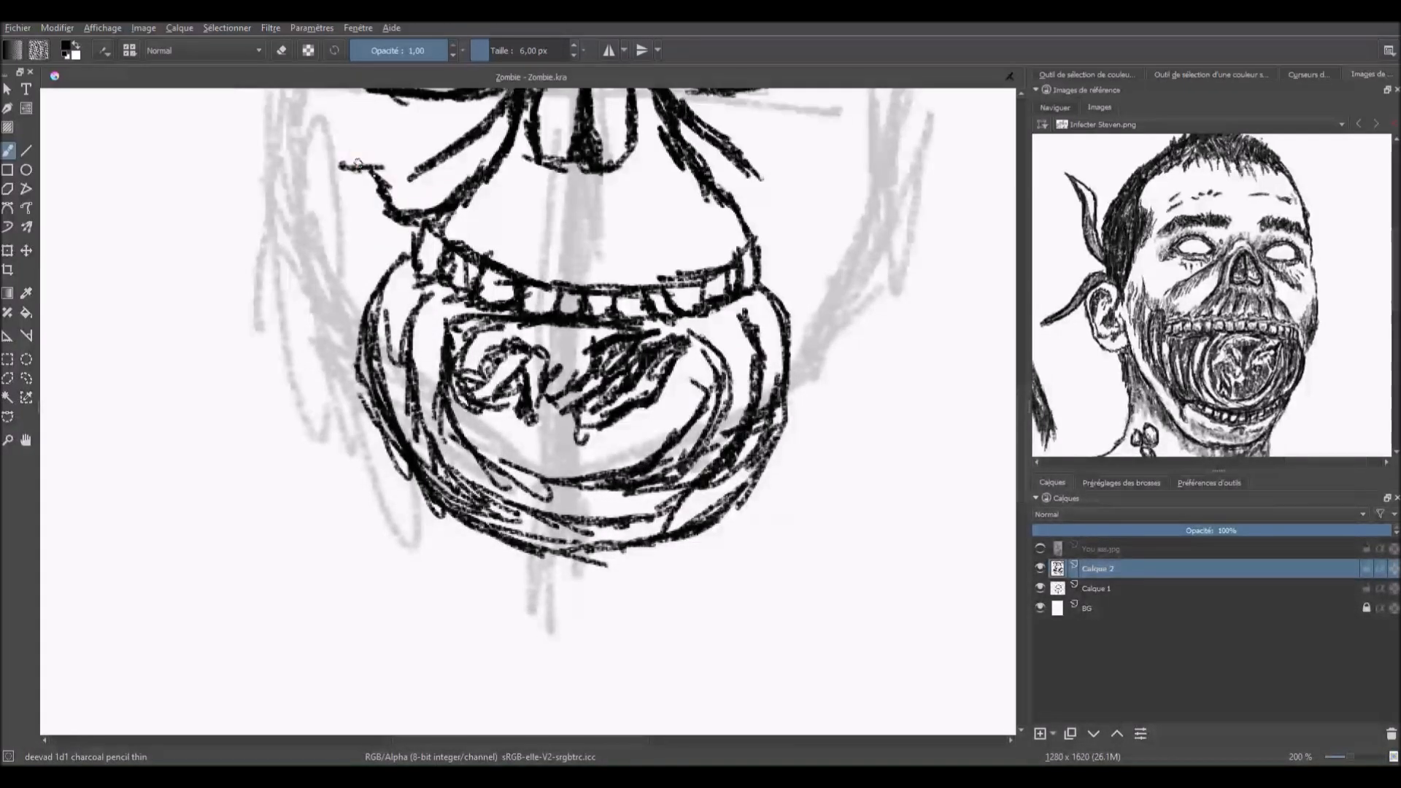
- Zoom out to show the whole zombie sketch and switch the docker to brush presets
{"action": "left_click", "coordinate": [593, 609]}
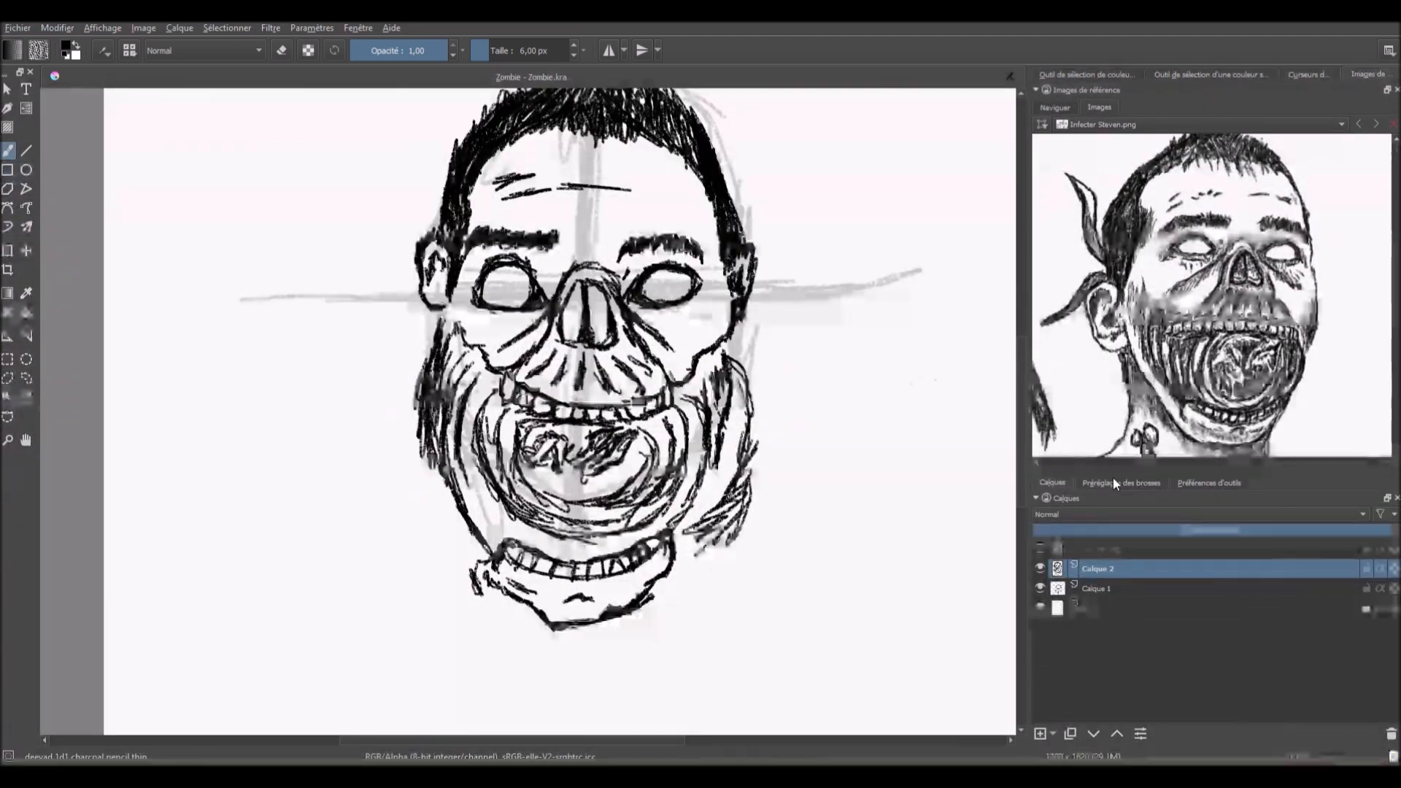
{"action": "left_click", "coordinate": [1121, 482]}
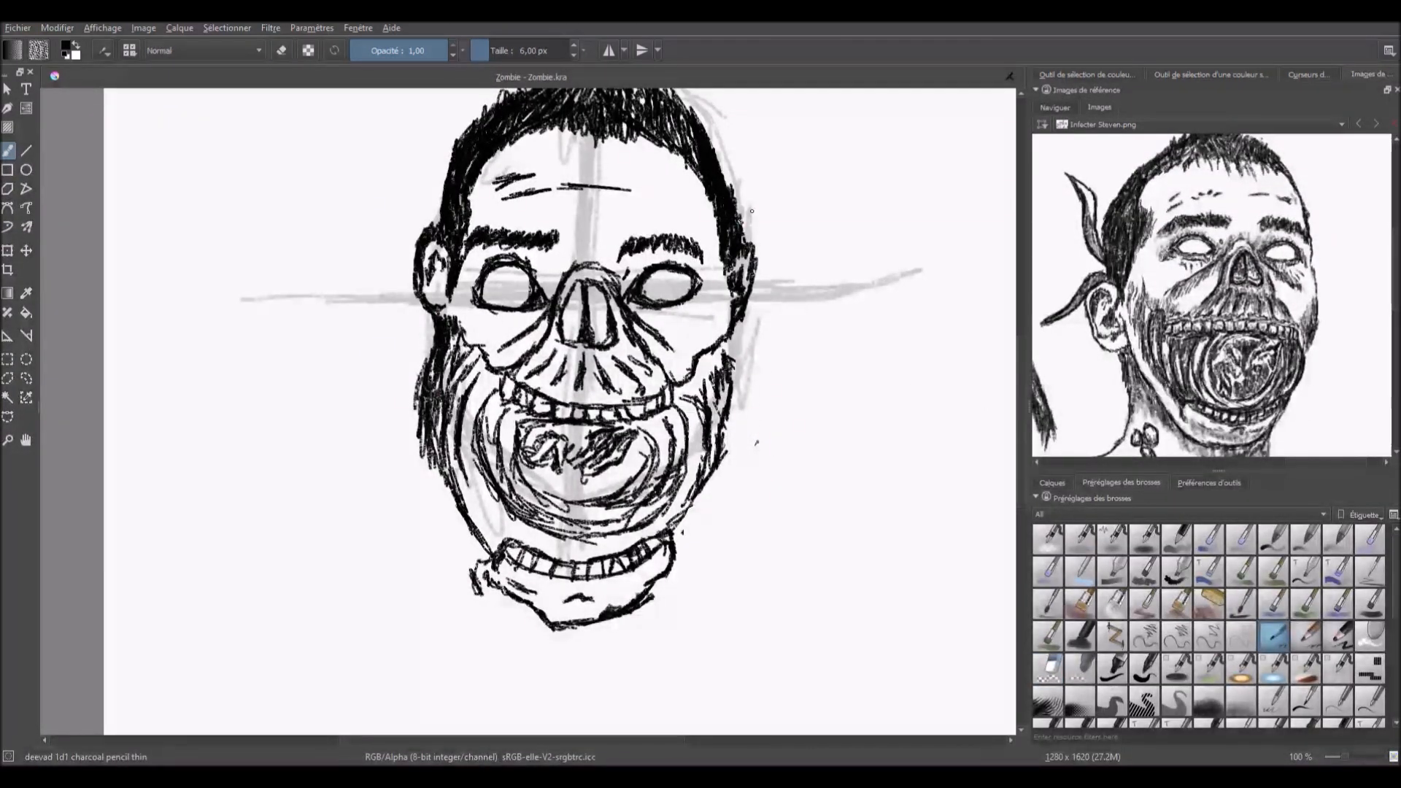